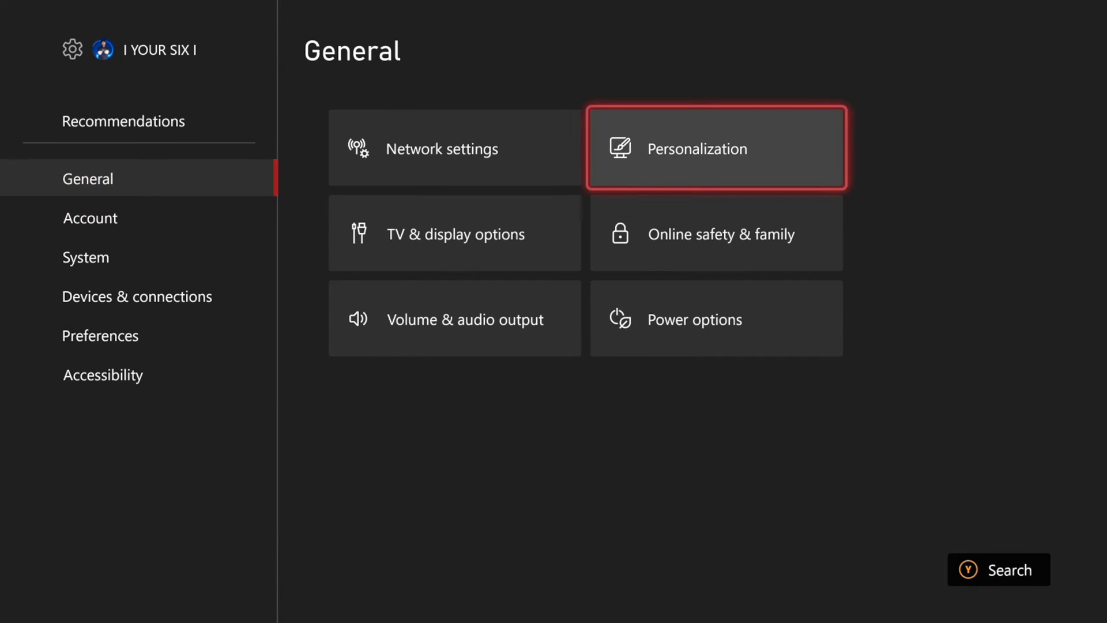
Step: Reach Family settings via Online safety & family under General
{"action": "left_click", "coordinate": [720, 234]}
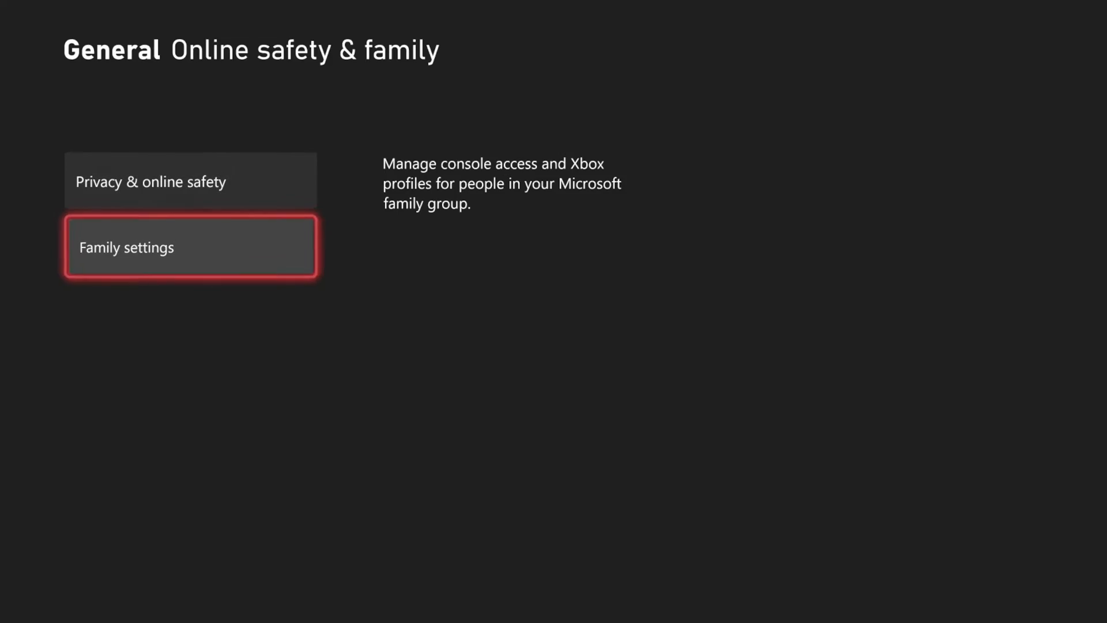
{"action": "left_click", "coordinate": [190, 245]}
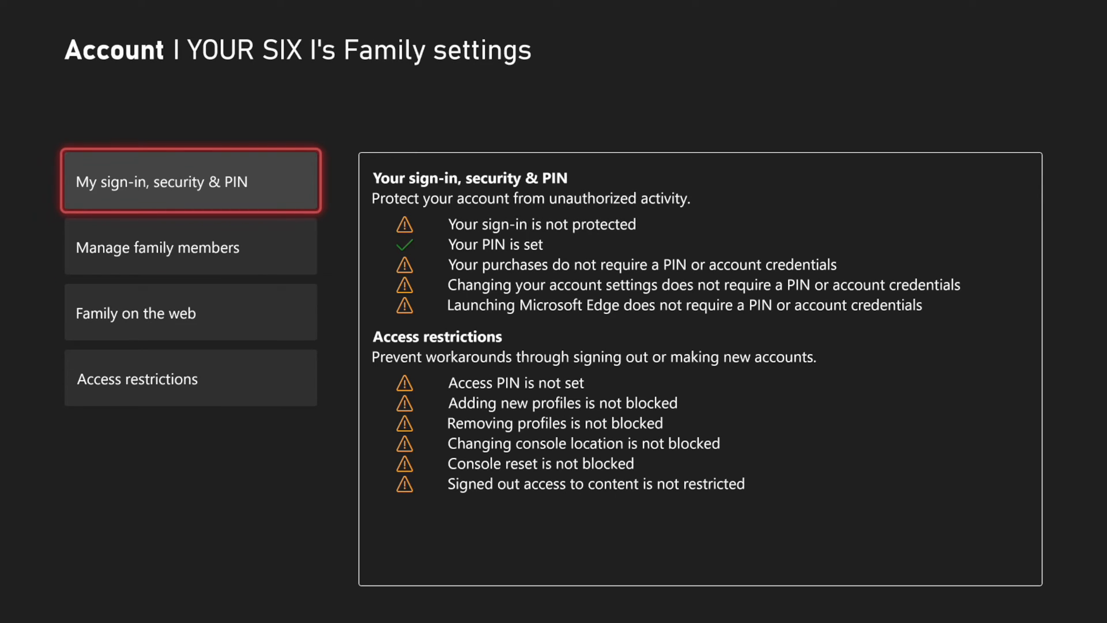
Step: Delete the forgotten PIN from My sign-in, security & PIN and create a new one
{"action": "left_click", "coordinate": [189, 181]}
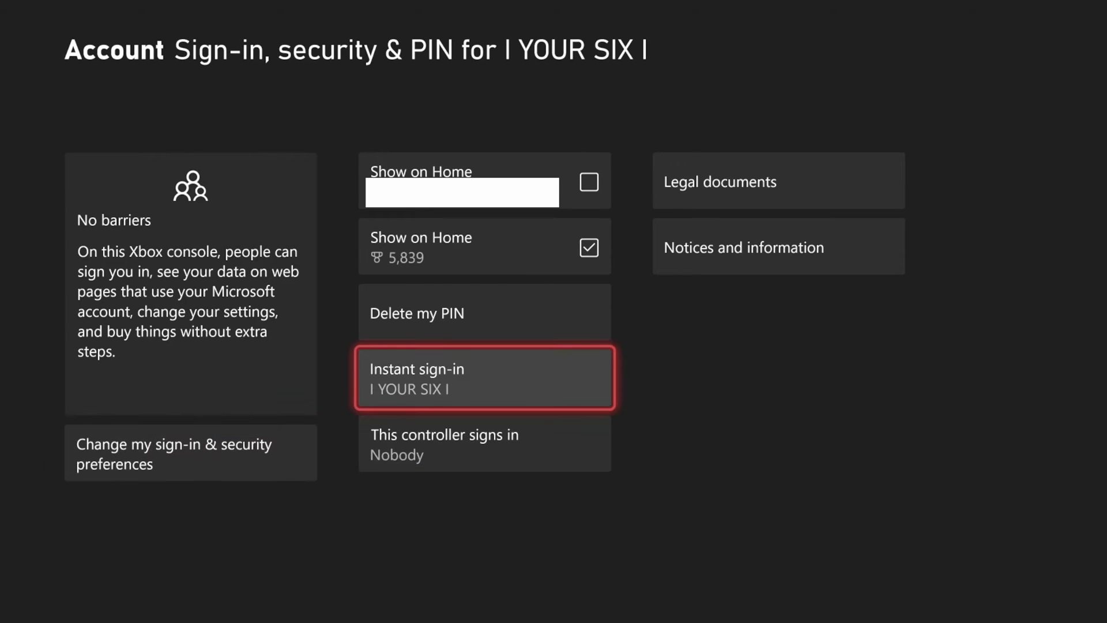
{"action": "key", "text": "Up"}
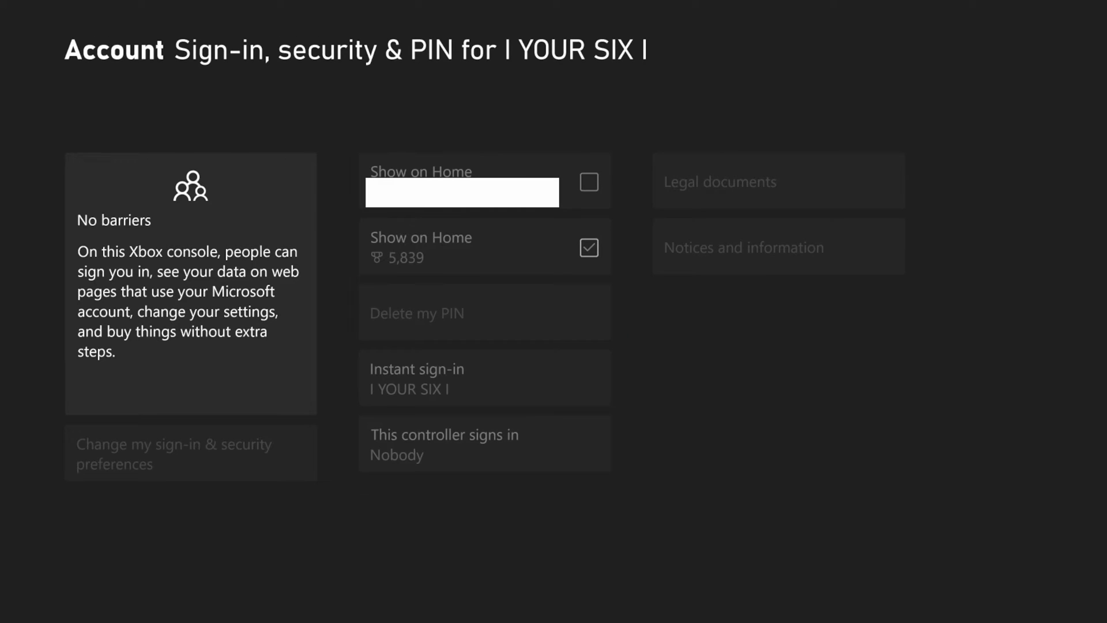
{"action": "mouse_move", "coordinate": [190, 453]}
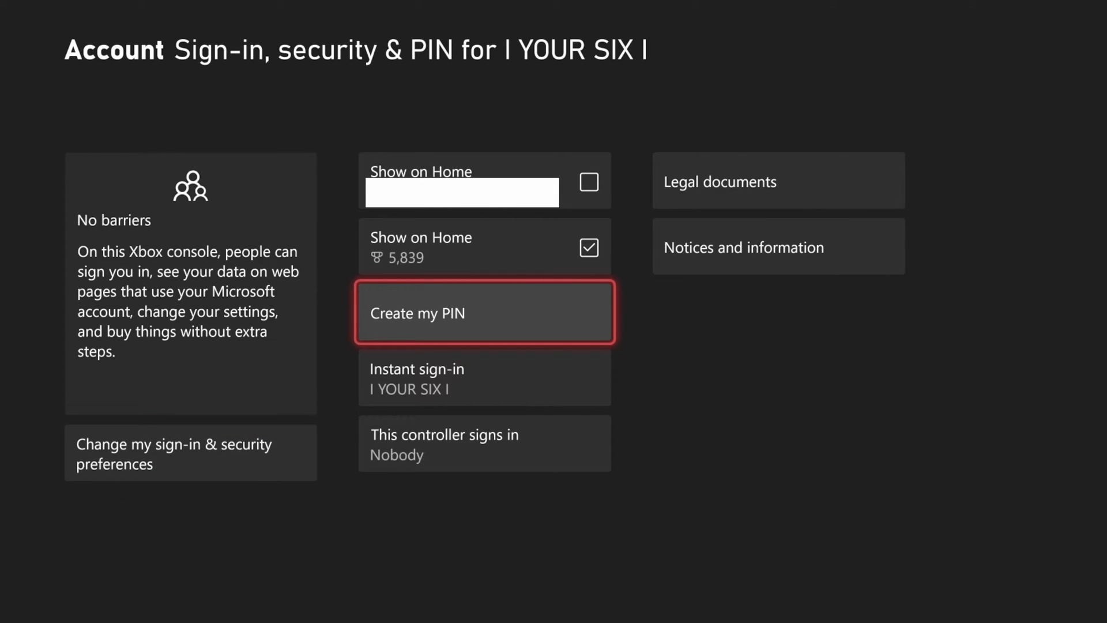
{"action": "left_click", "coordinate": [484, 312]}
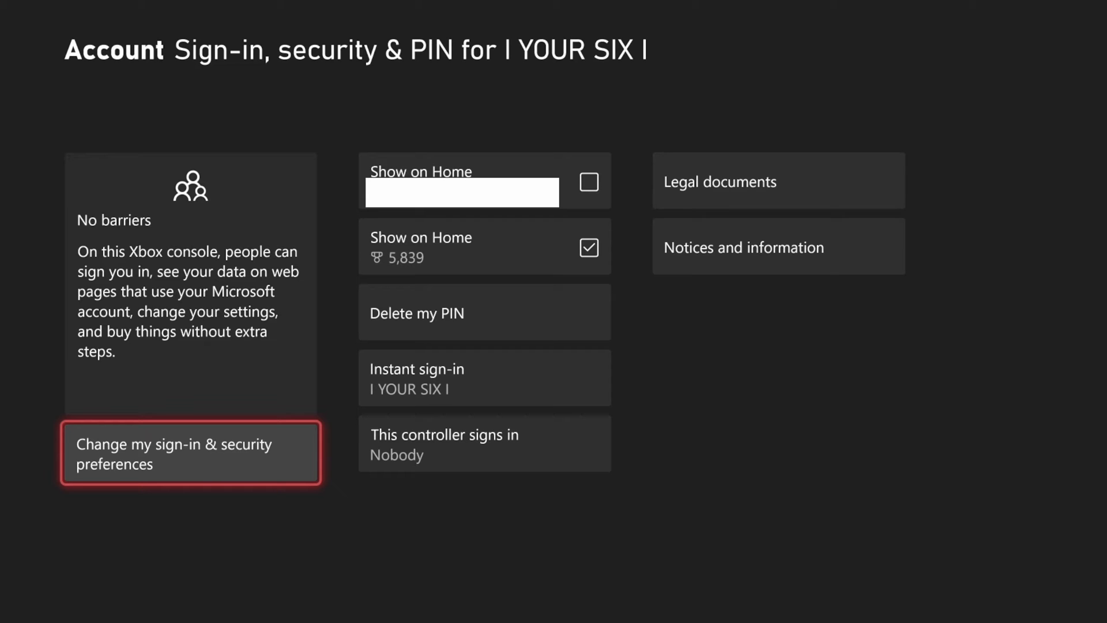
Step: Set Microsoft Edge to PIN required in the sign-in & security preferences
{"action": "left_click", "coordinate": [190, 453]}
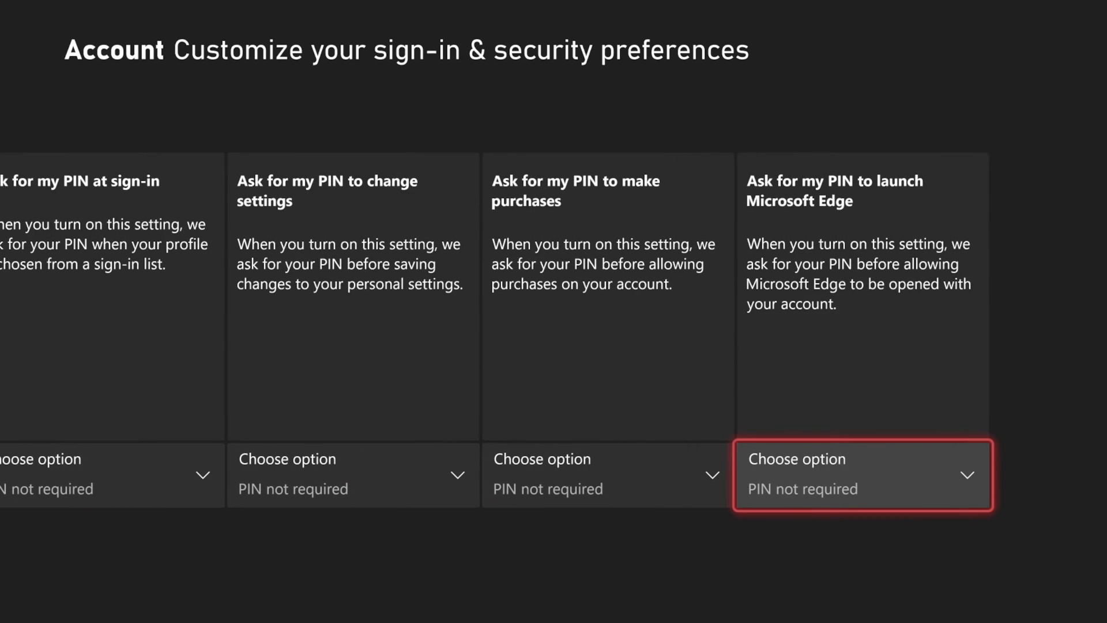
{"action": "left_click", "coordinate": [865, 475]}
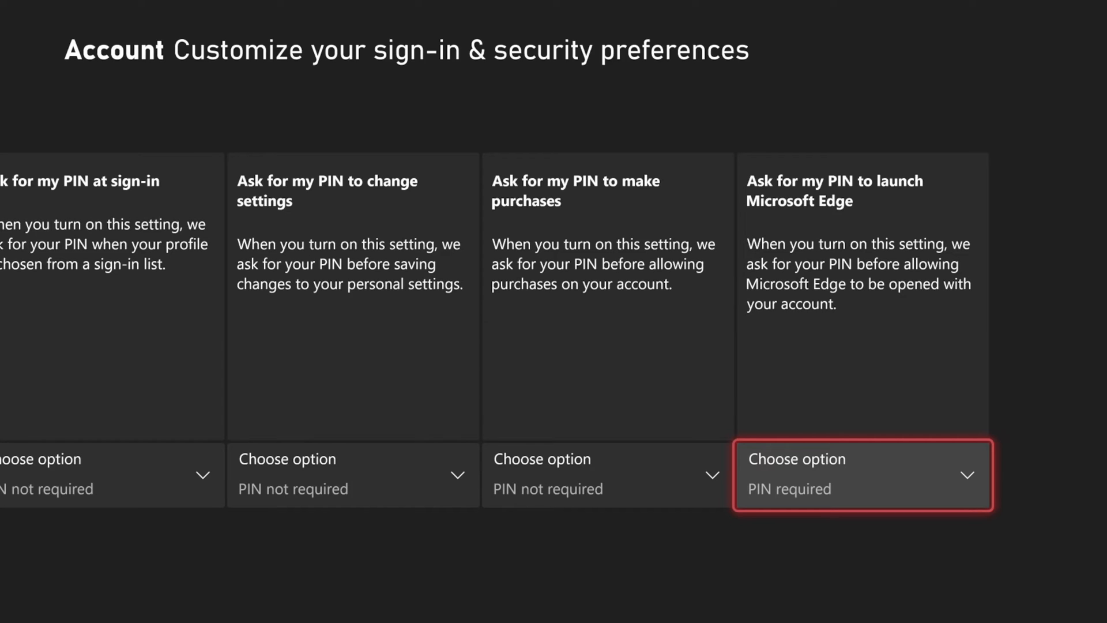
{"action": "key", "text": "Xbox"}
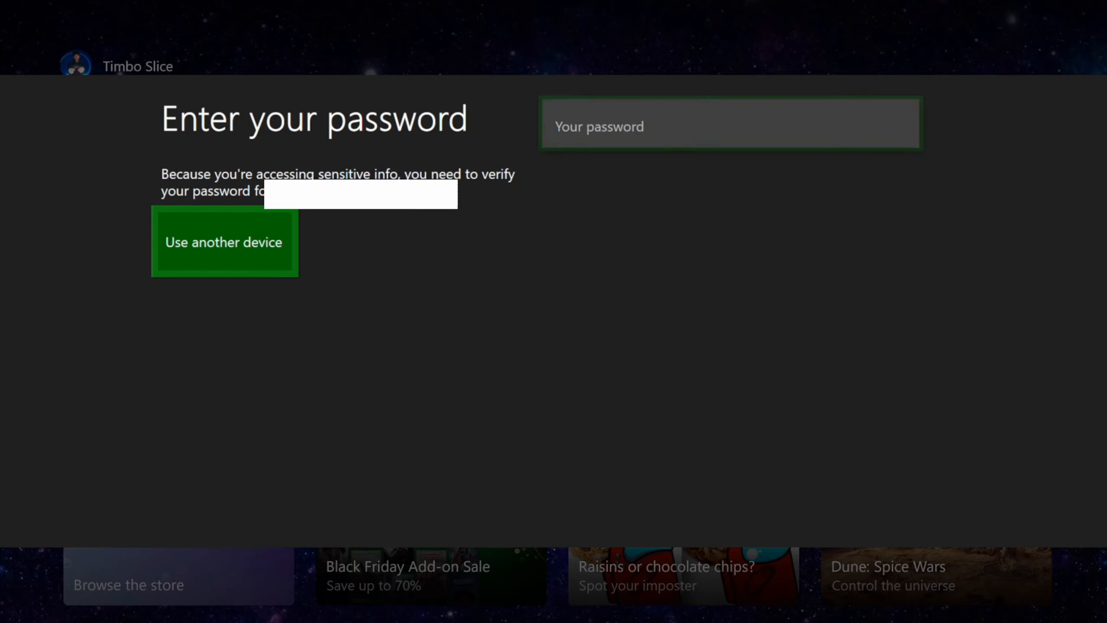
Step: Verify the account password to continue to the sensitive account info
{"action": "left_click", "coordinate": [223, 242]}
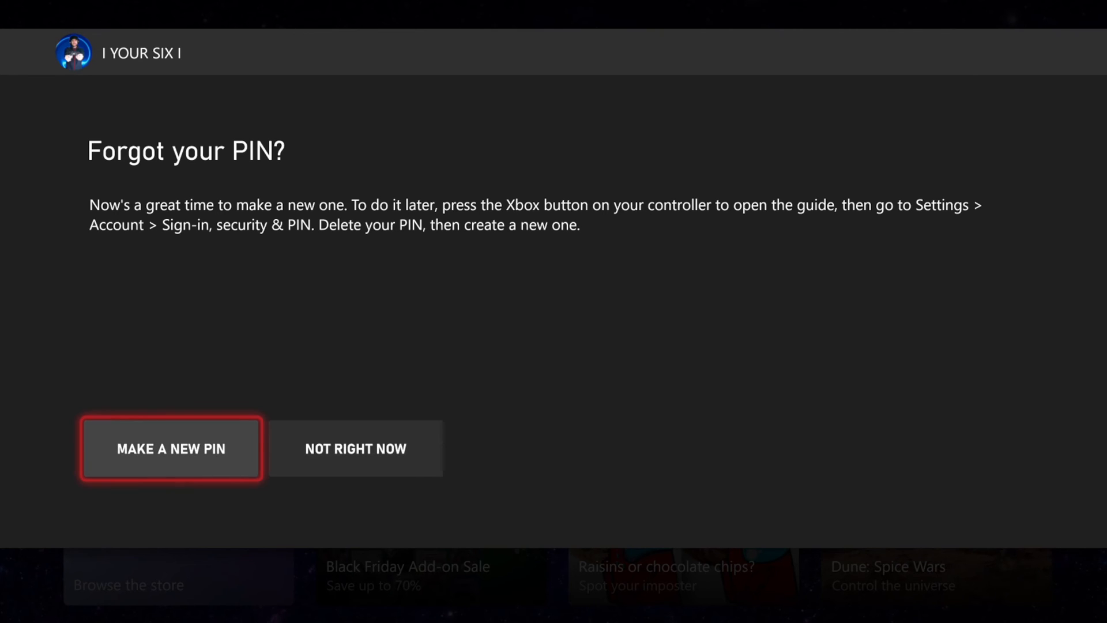
Step: Choose MAKE A NEW PIN on the Forgot your PIN? prompt, then launch Microsoft Edge
{"action": "left_click", "coordinate": [169, 449]}
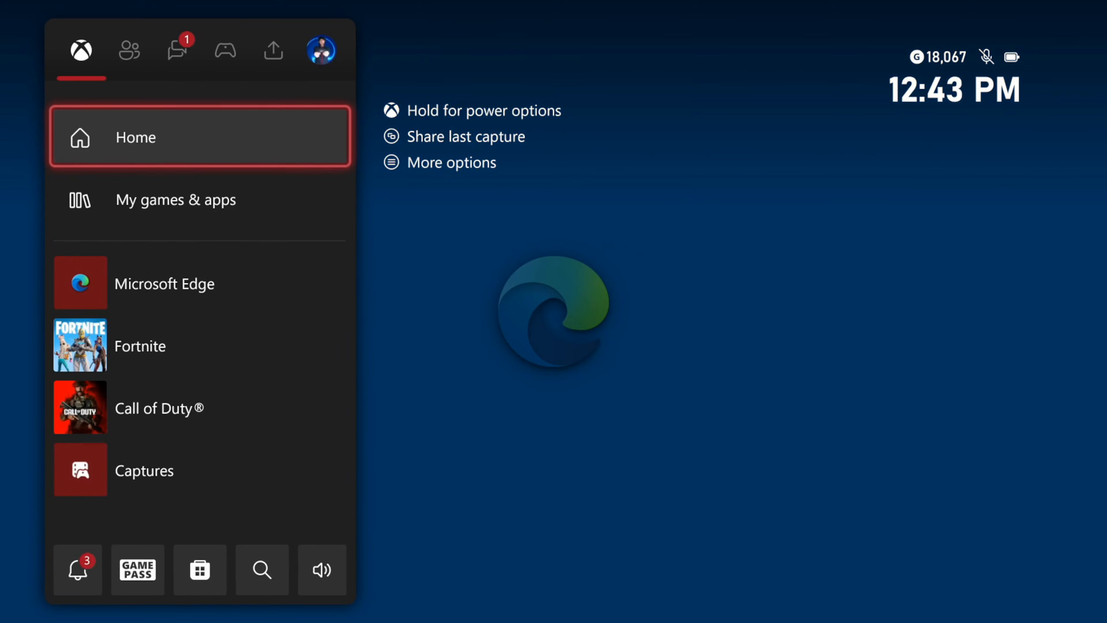
{"action": "left_click", "coordinate": [164, 284]}
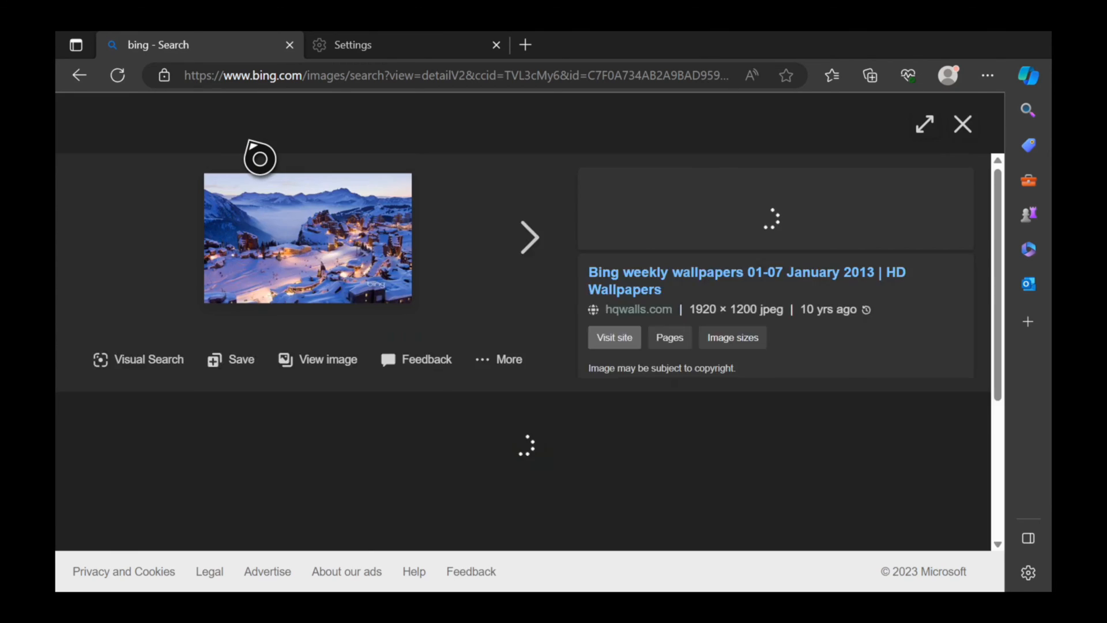